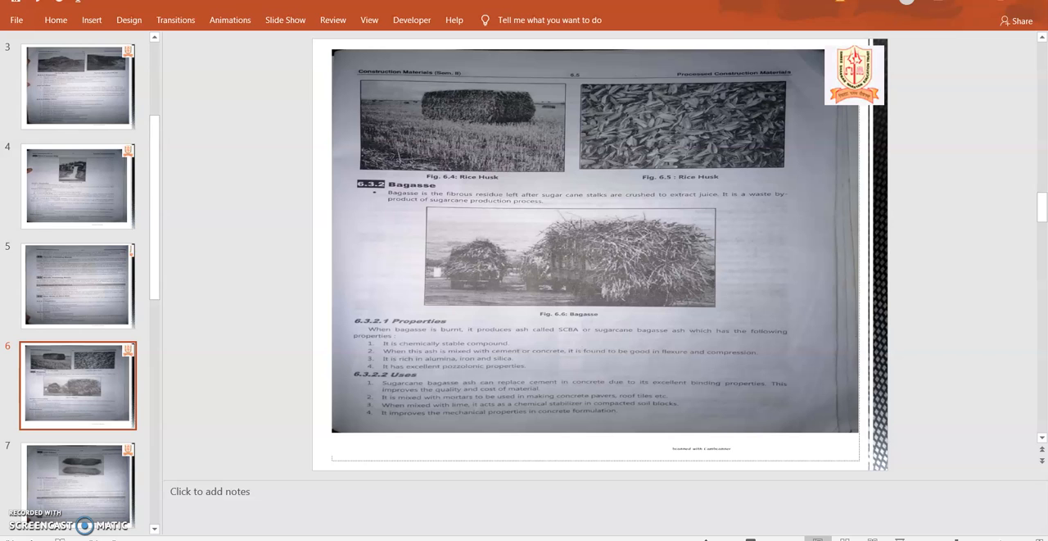
{"action": "mouse_move", "coordinate": [229, 345]}
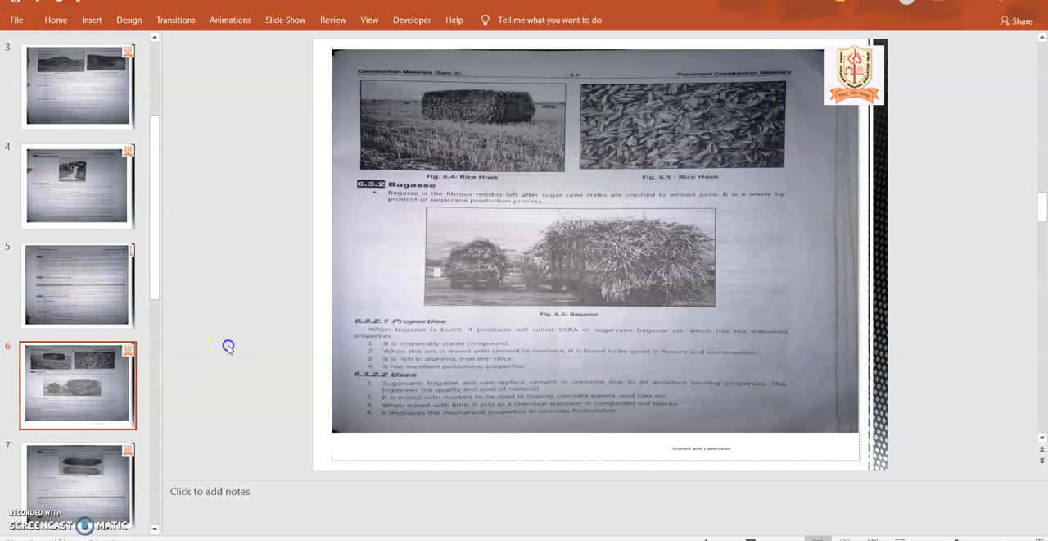
Step: Display slide 7, the scanned coir fibres properties and uses page
{"action": "left_click", "coordinate": [79, 484]}
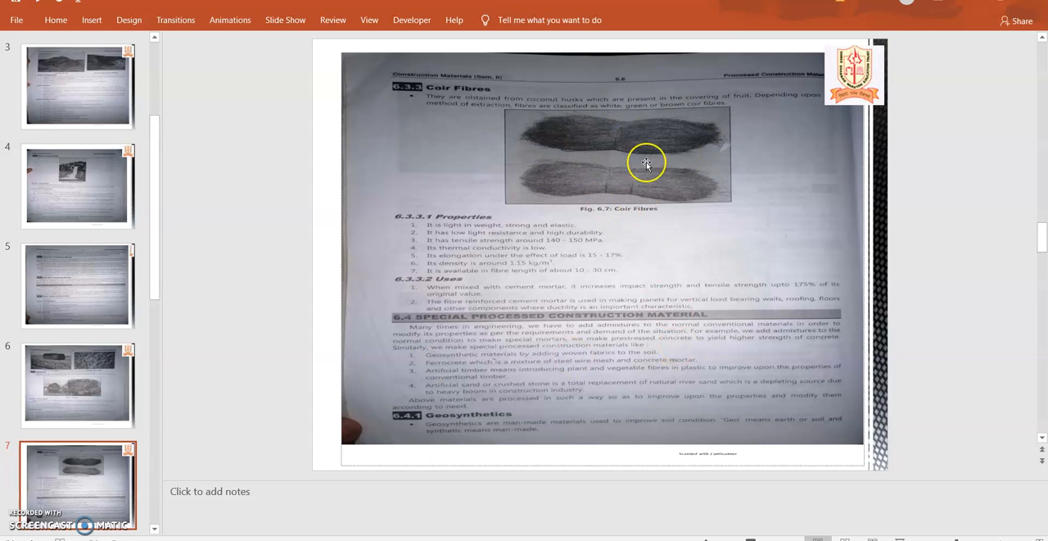
{"action": "mouse_move", "coordinate": [646, 163]}
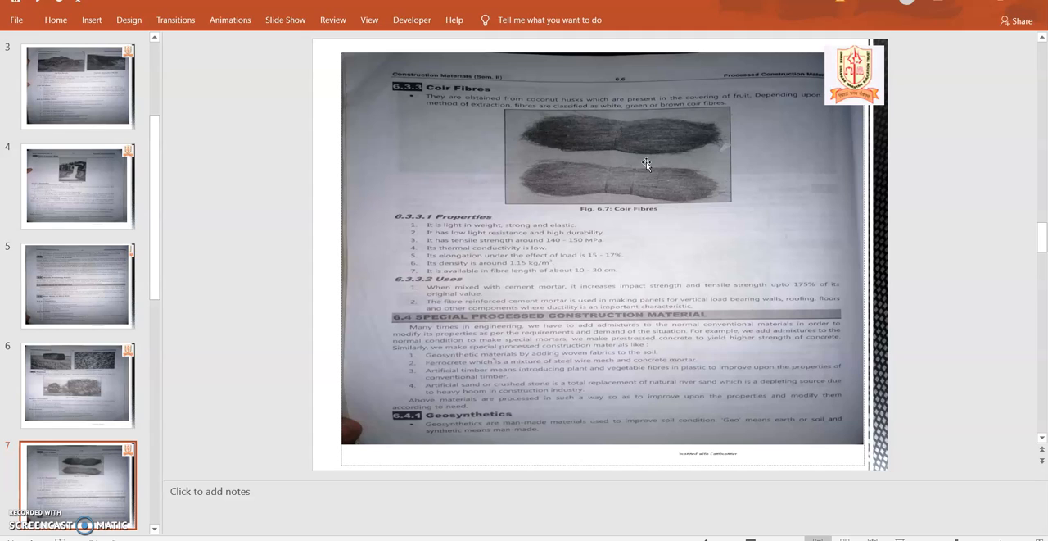
{"action": "mouse_move", "coordinate": [298, 275]}
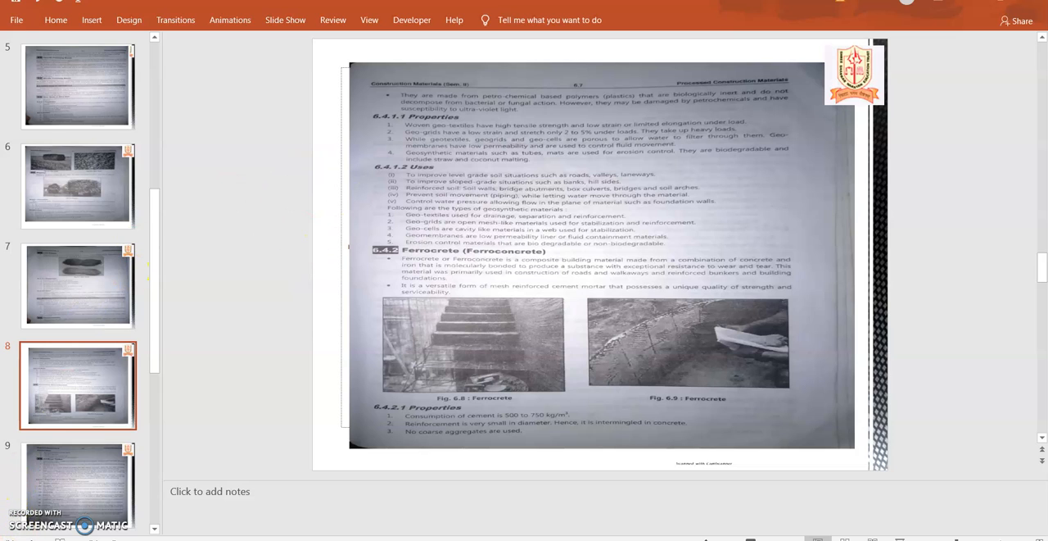
Step: Scroll down within slide 8's geosynthetics and ferrocrete page
{"action": "scroll", "scroll_direction": "down", "scroll_amount": 3}
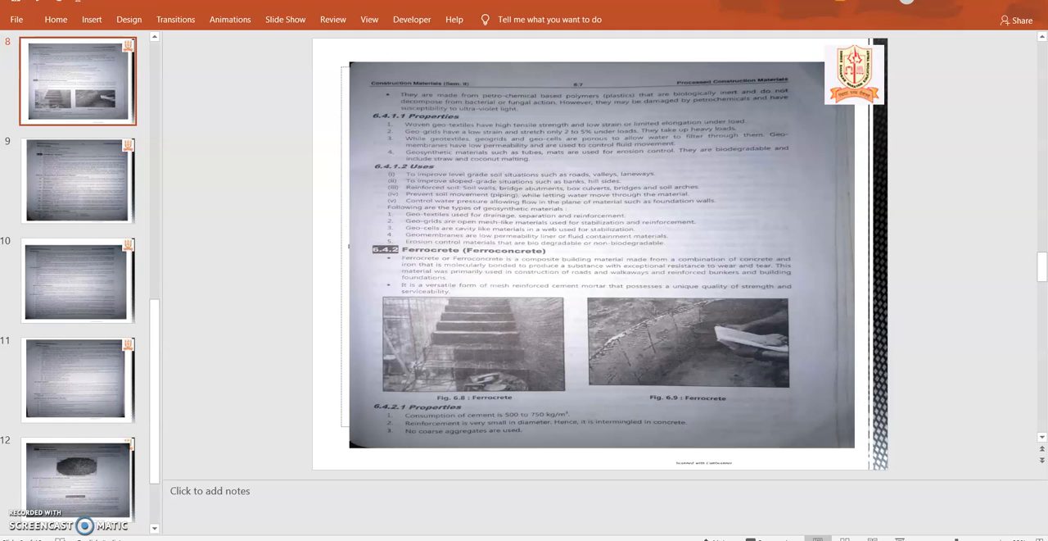
Step: Display slide 9 on artificial timber, then slide 10 on veneers, plywood and particle board
{"action": "left_click", "coordinate": [79, 180]}
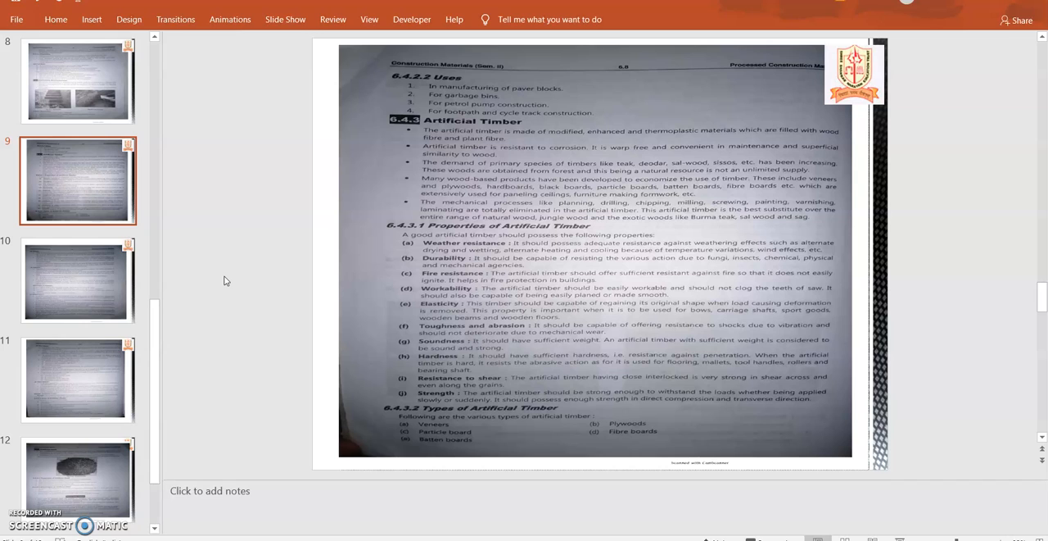
{"action": "left_click", "coordinate": [78, 279]}
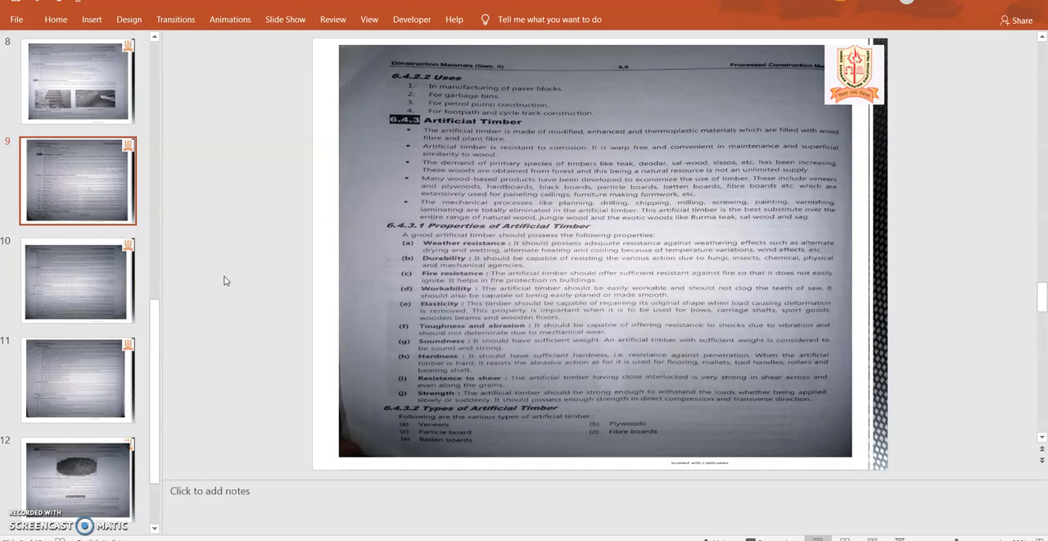
{"action": "left_click", "coordinate": [78, 280]}
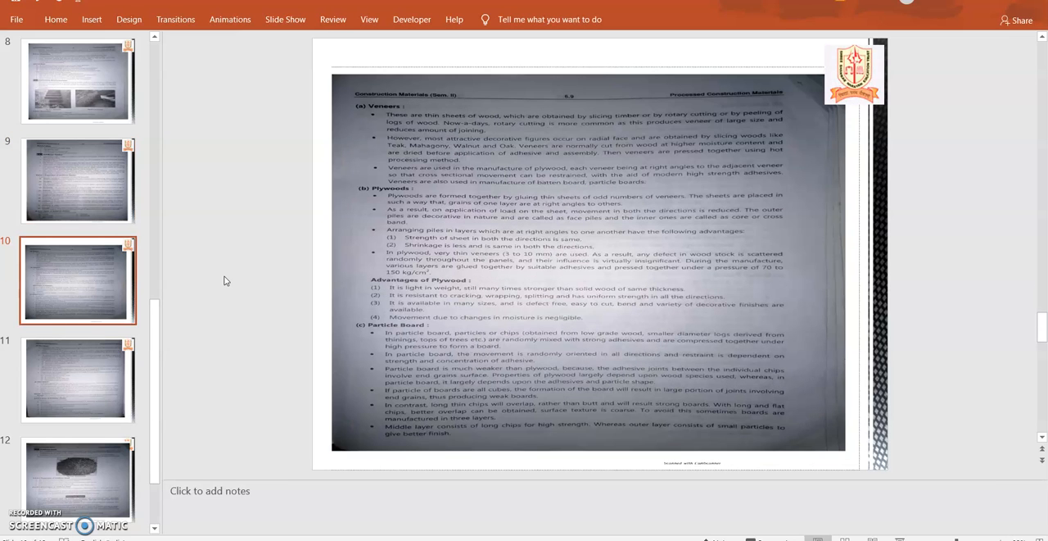